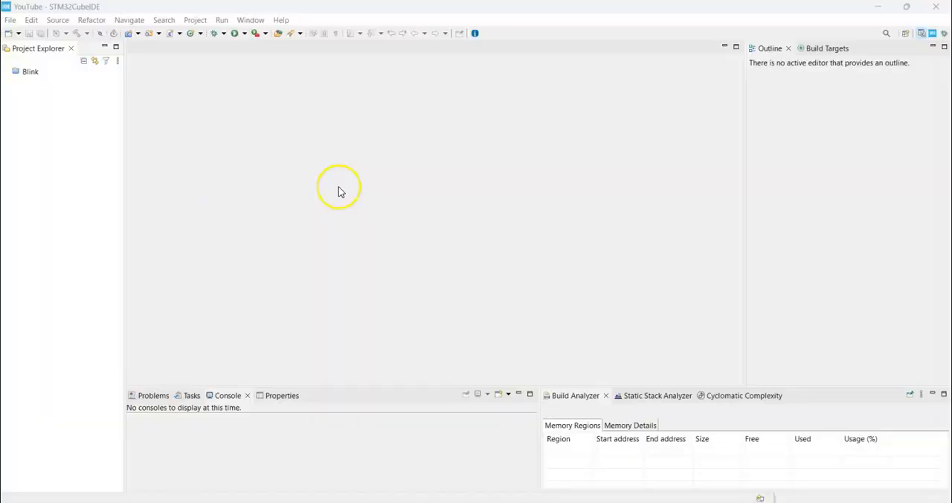
pyautogui.moveTo(840, 136)
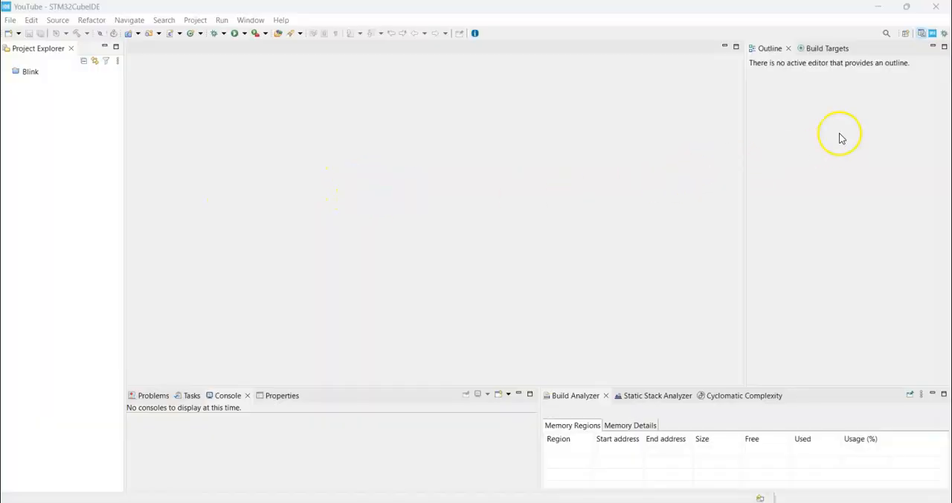
pyautogui.moveTo(906, 101)
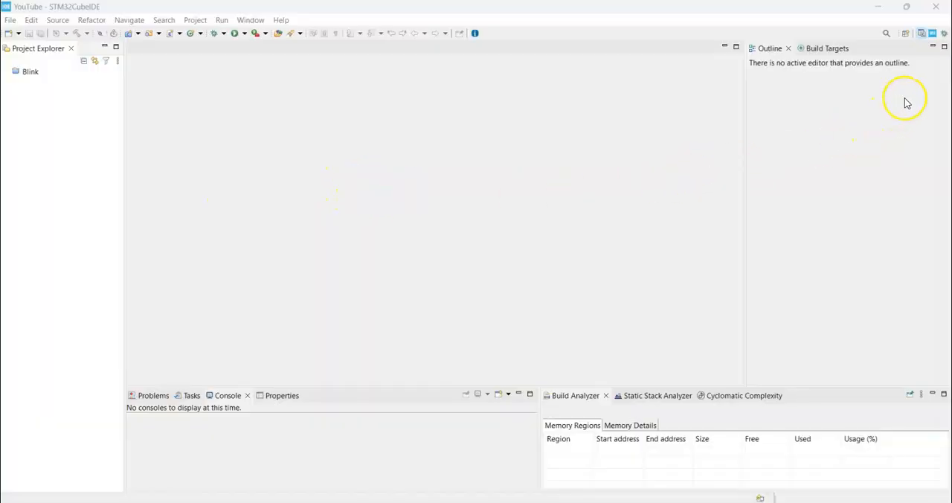
pyautogui.moveTo(885, 73)
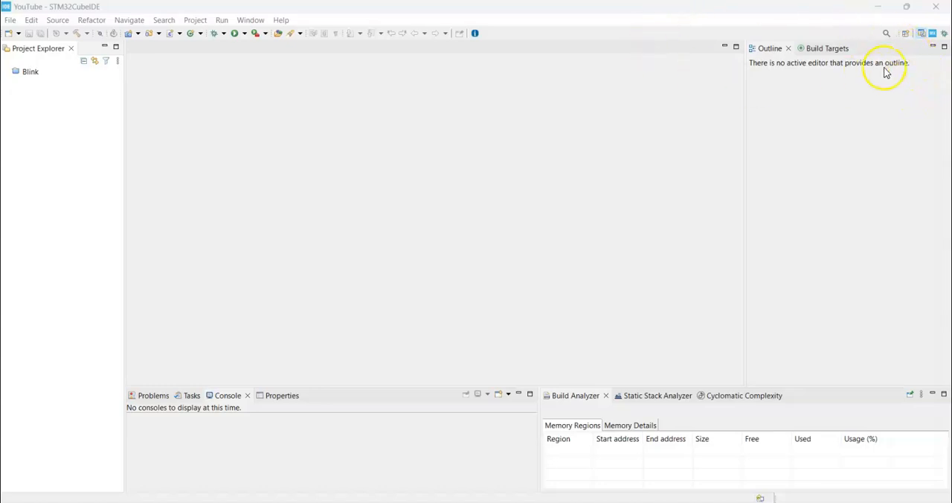
# Start a new STM32 project from the File menu.
pyautogui.click(10, 21)
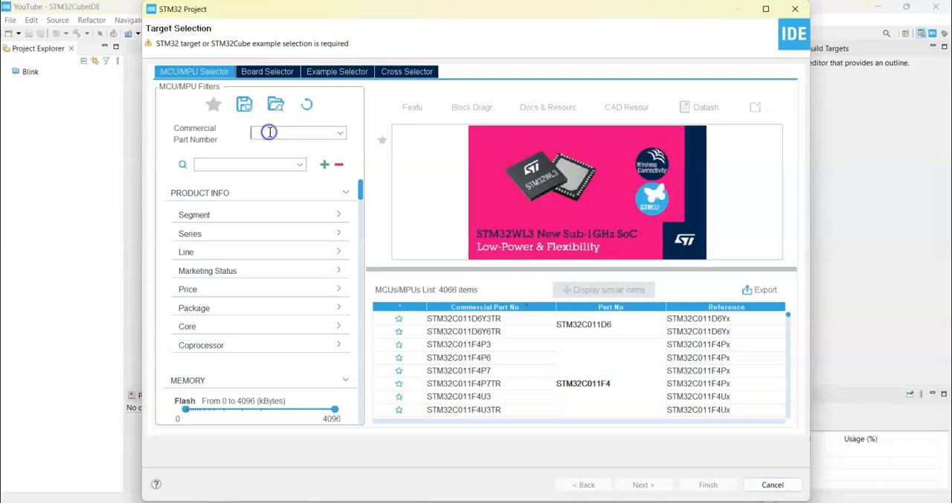
# Create project 'io' targeting STM32F103C8T6 and accept the device configuration perspective.
pyautogui.write('f103c8')
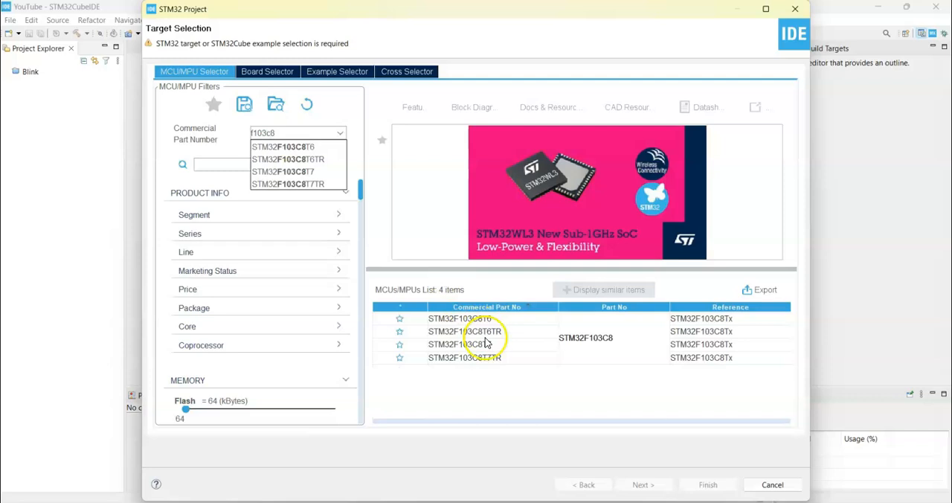
pyautogui.click(458, 319)
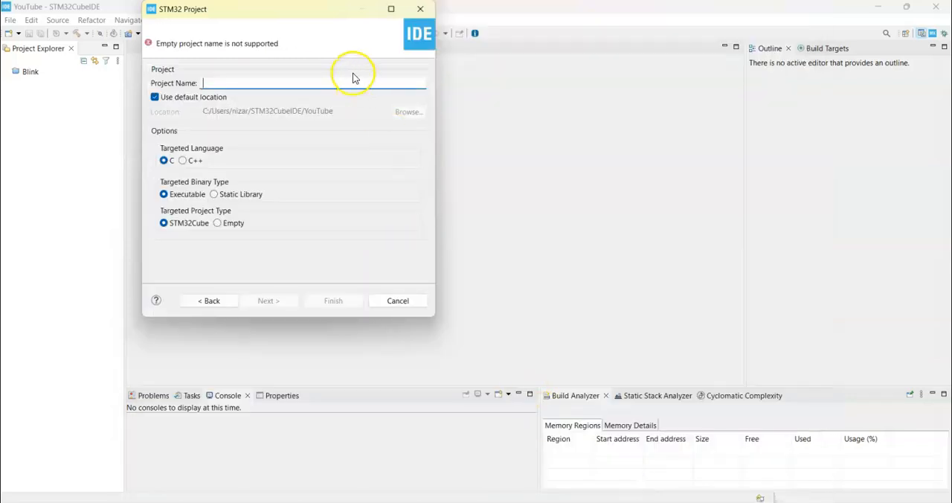
pyautogui.write('io')
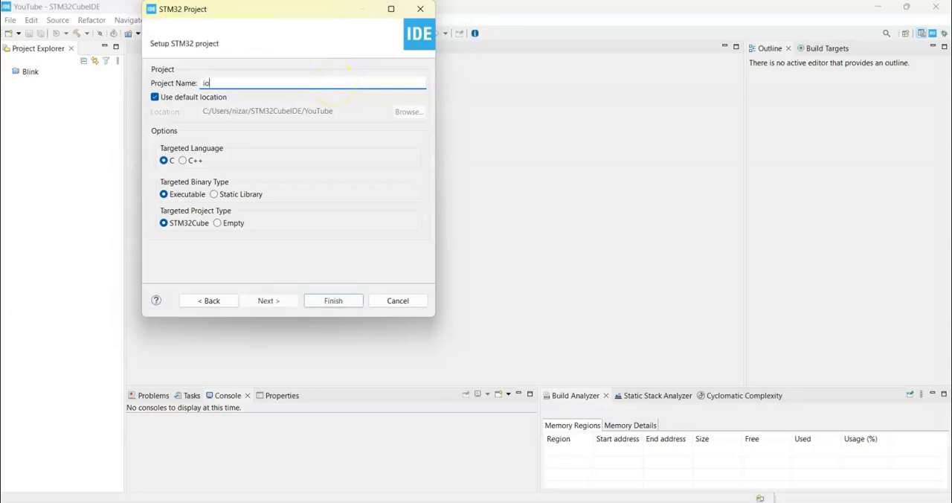
pyautogui.click(333, 300)
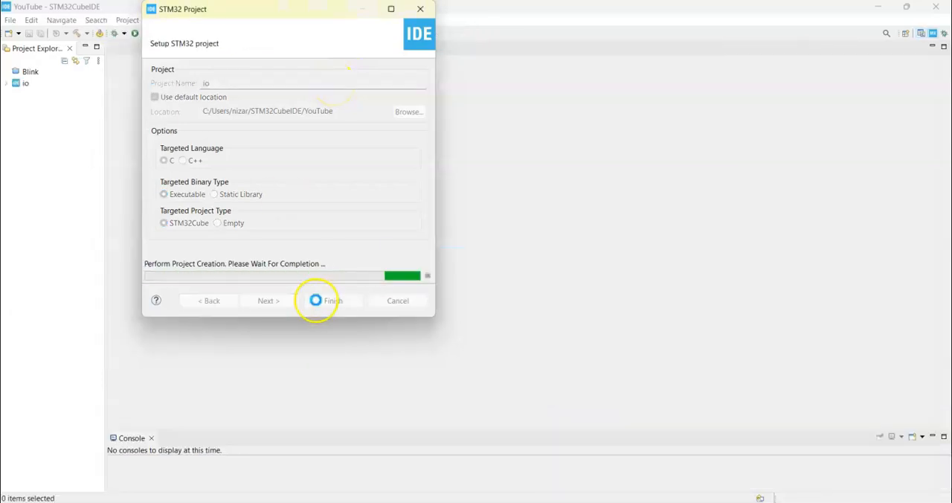
pyautogui.click(330, 301)
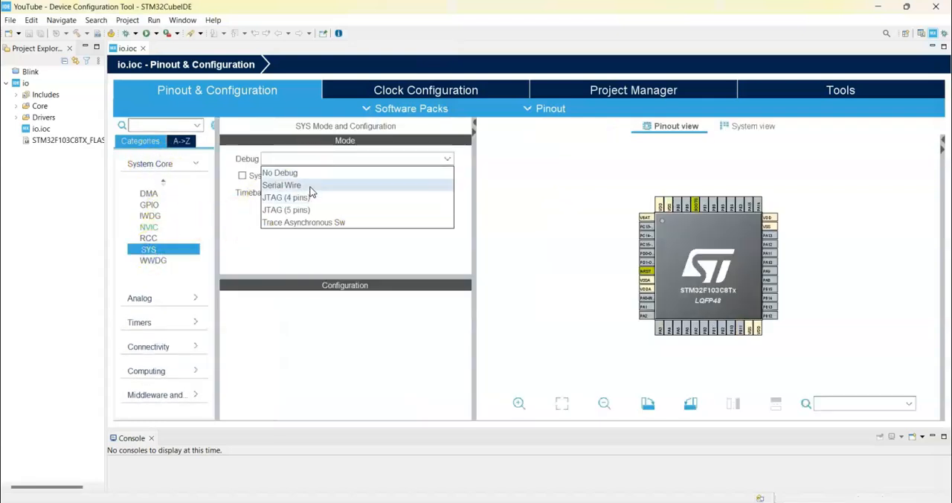
# Set SYS debug to Serial Wire, enable I2C1 in I2C mode, and generate initialization code.
pyautogui.click(281, 184)
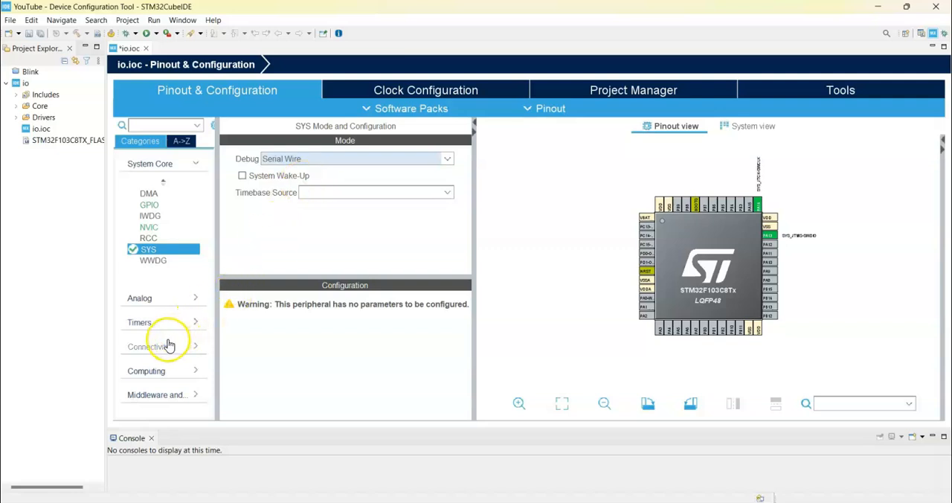
pyautogui.click(148, 345)
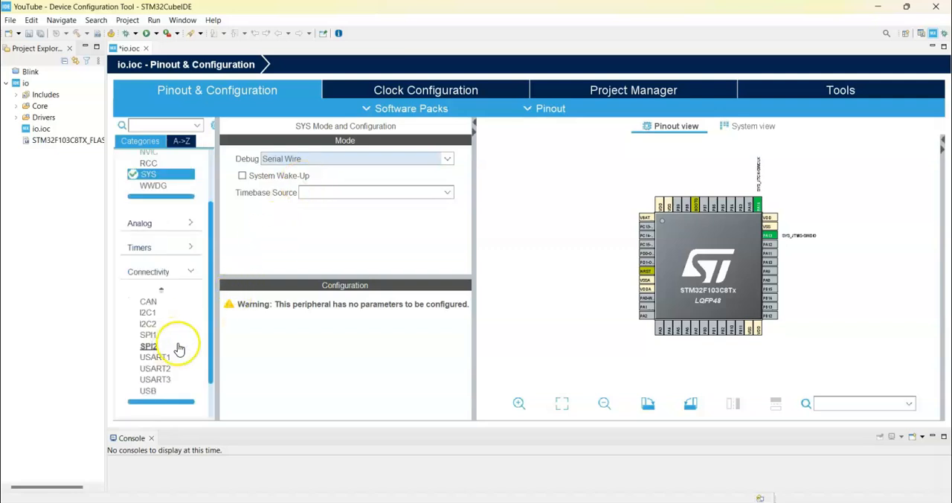
pyautogui.click(149, 312)
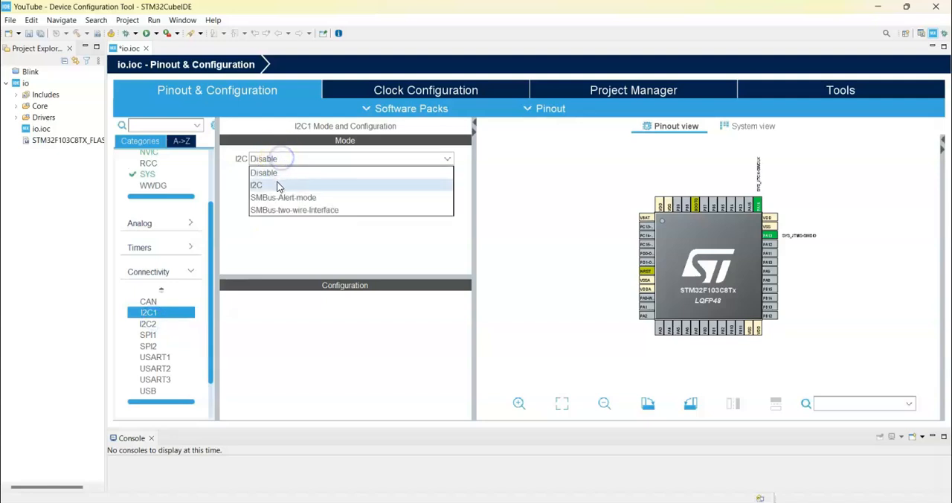
pyautogui.click(256, 185)
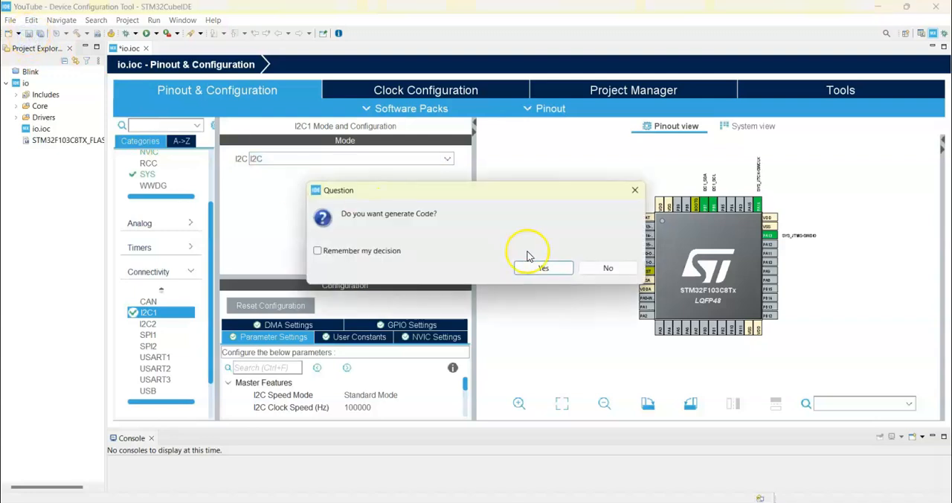
pyautogui.click(542, 267)
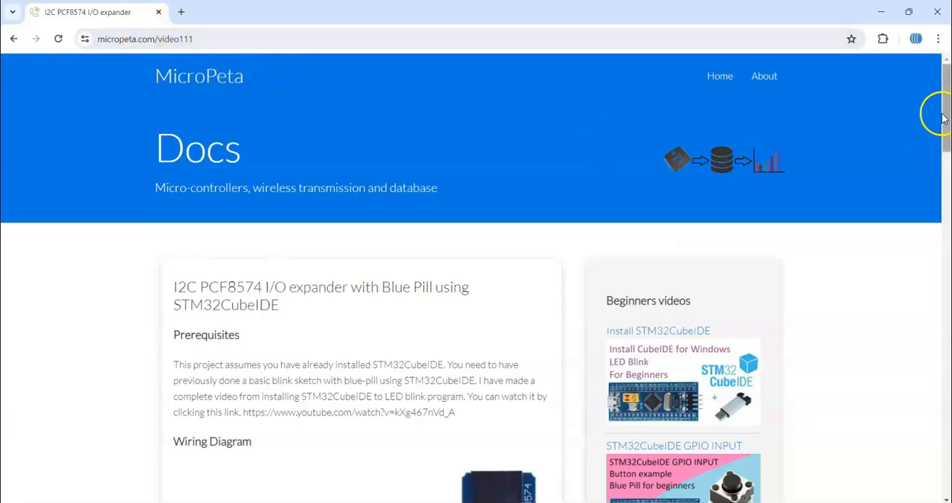
# Locate the 'Additional code' block on the MicroPeta tutorial and begin selecting the PCF8574 driver code.
pyautogui.scroll(-3)
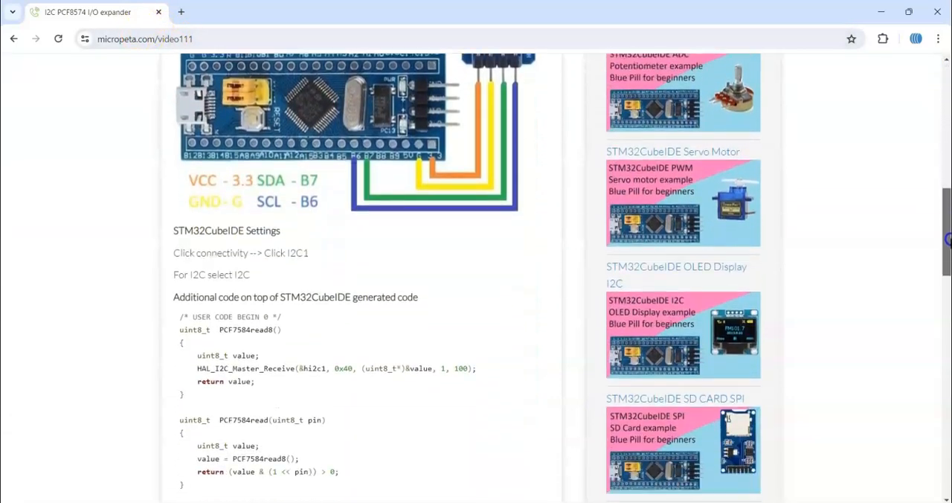
pyautogui.scroll(-3)
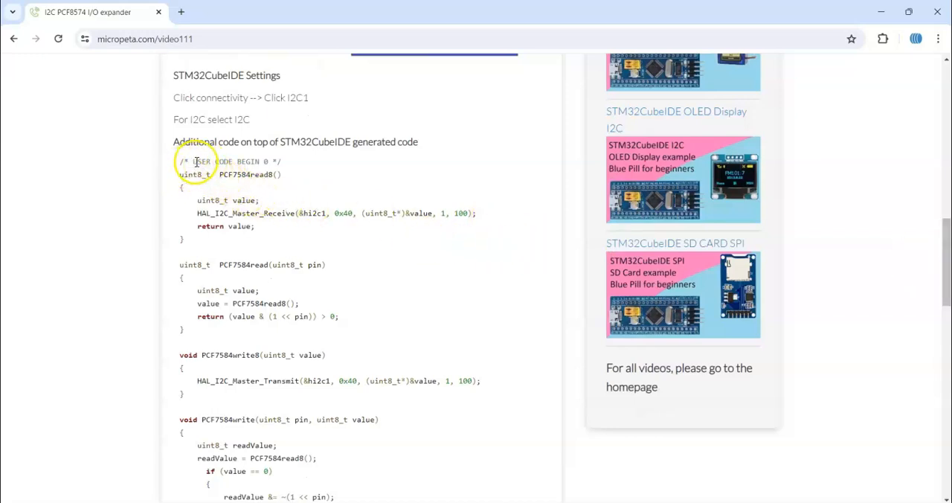
pyautogui.doubleClick(191, 174)
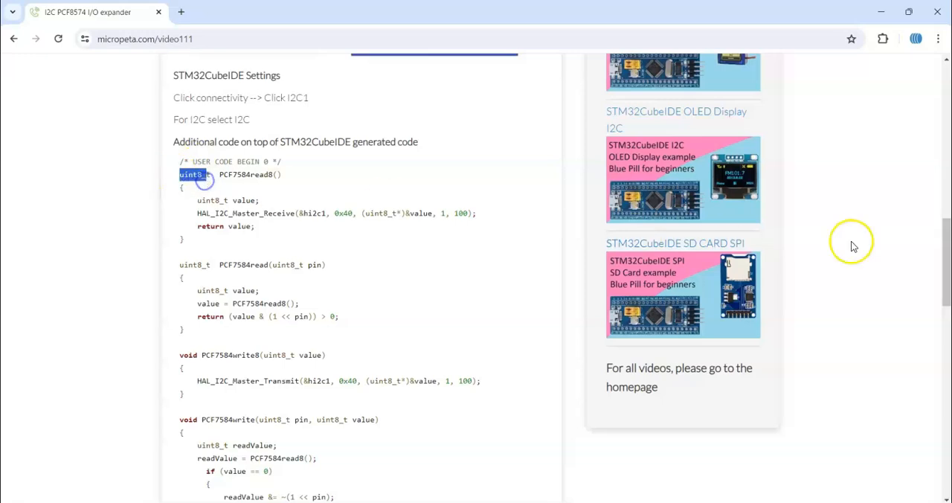
pyautogui.scroll(-3)
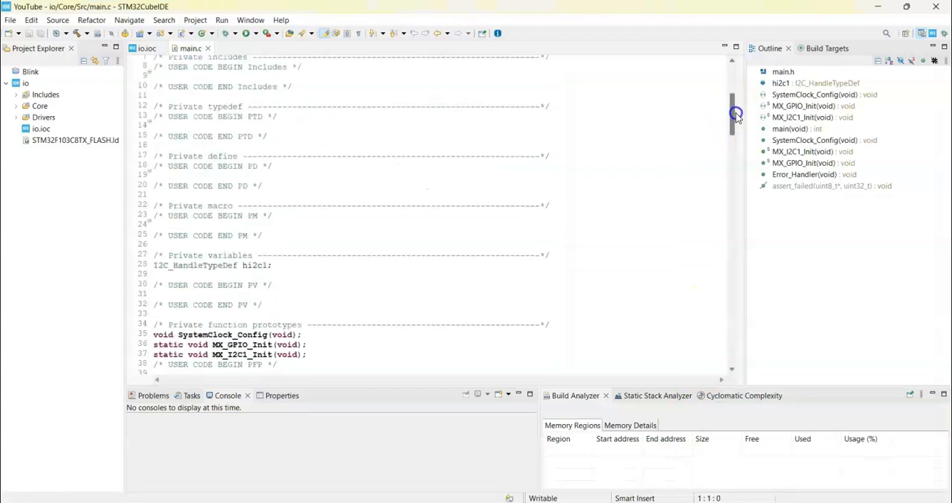
# Paste the PCF8574 read, write and toggle functions into the USER CODE 0 section of main.c.
pyautogui.scroll(-3)
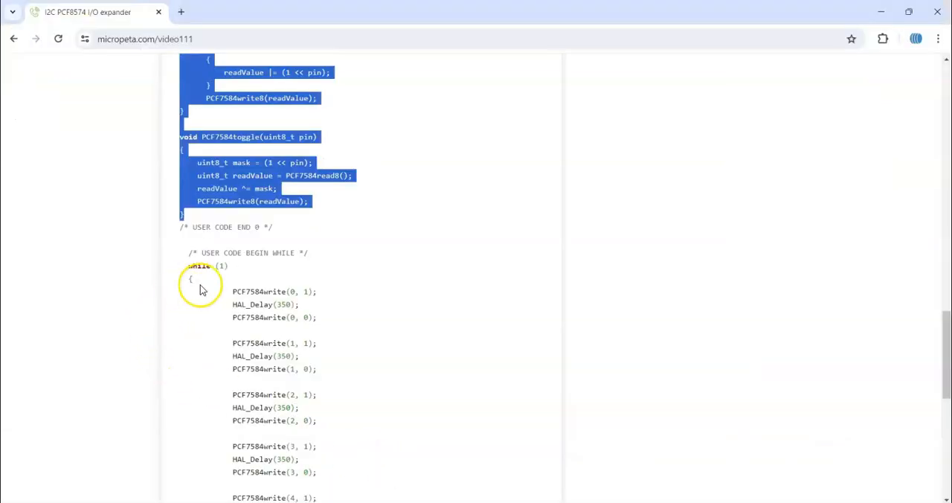
pyautogui.scroll(-3)
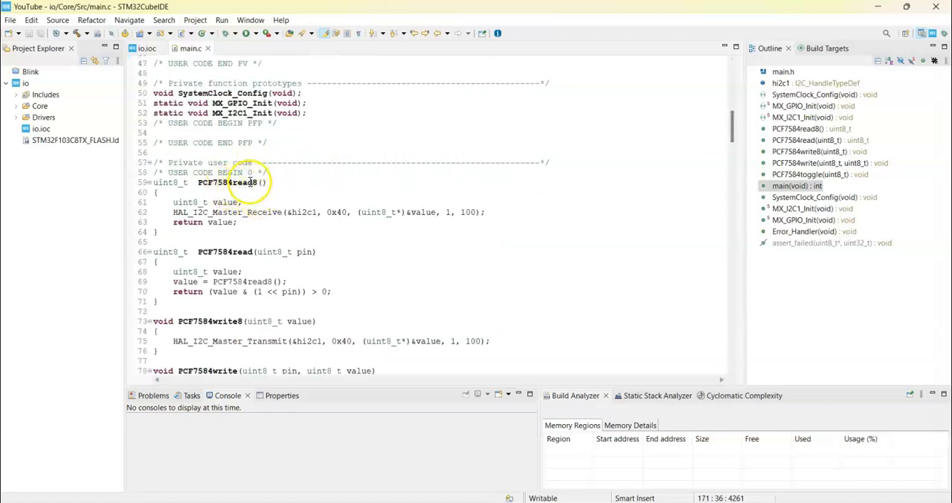
pyautogui.moveTo(464, 235)
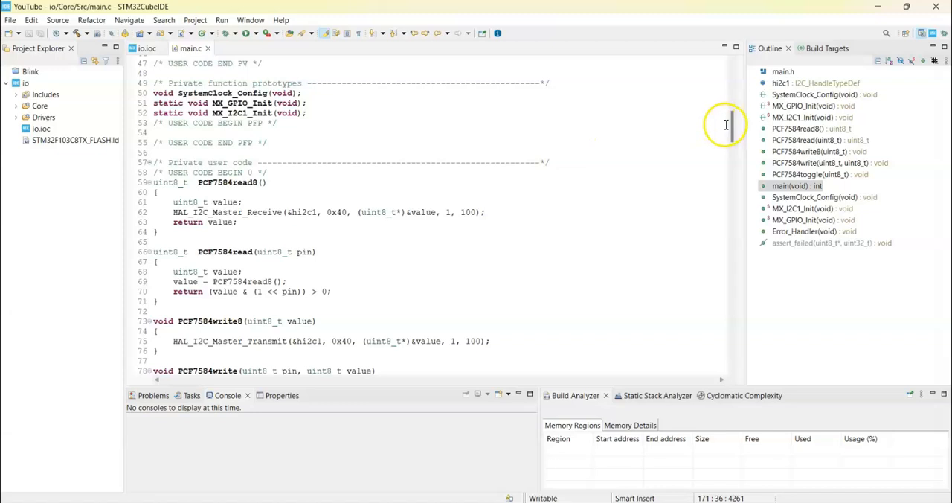
pyautogui.scroll(-3)
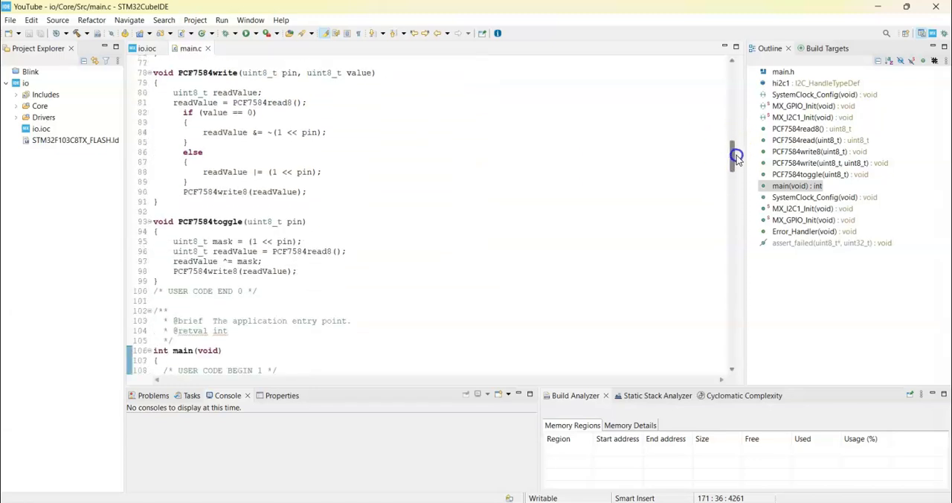
# Fill the while(1) loop with PCF8574write calls and 350 ms HAL_Delay steps for each pin.
pyautogui.scroll(-3)
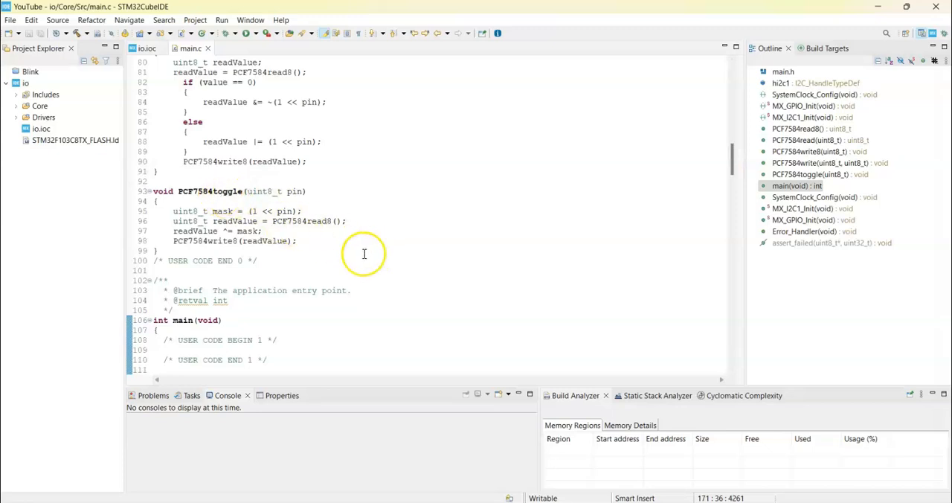
pyautogui.scroll(-3)
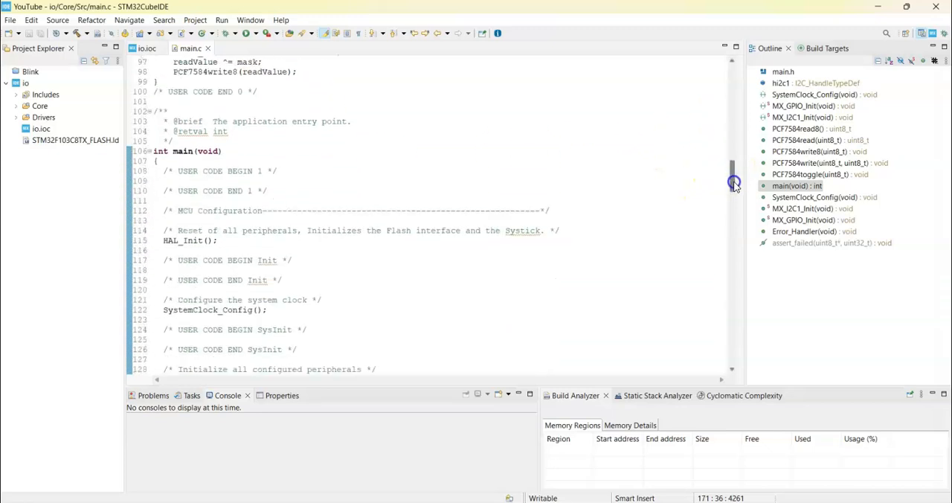
pyautogui.scroll(-3)
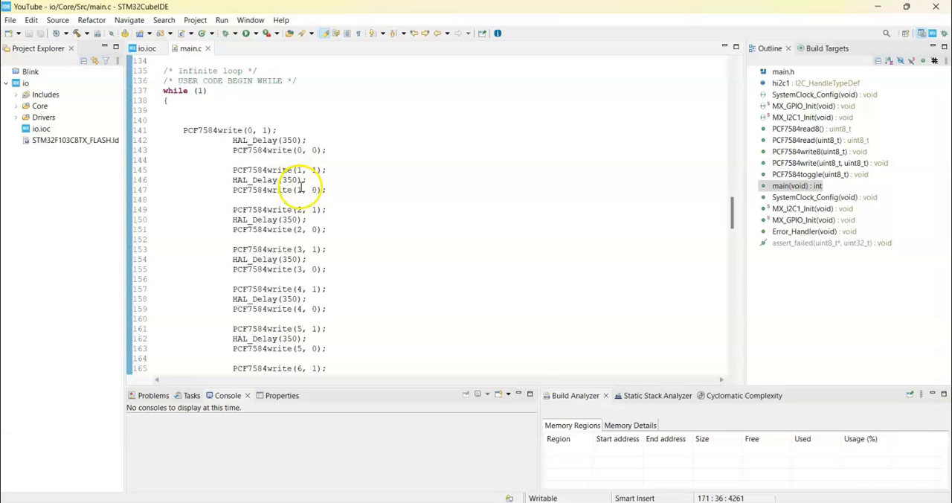
pyautogui.moveTo(449, 152)
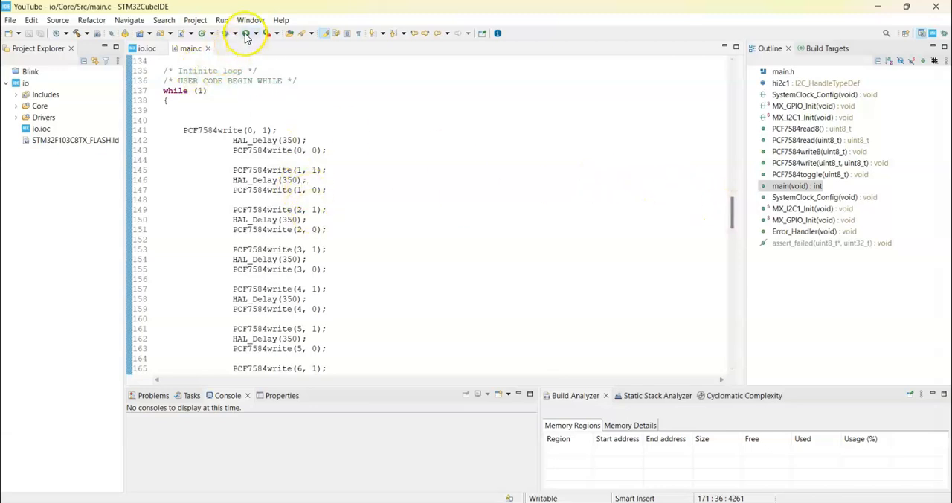
# Build 'io' with no errors and launch the io Debug configuration to flash the board.
pyautogui.click(245, 33)
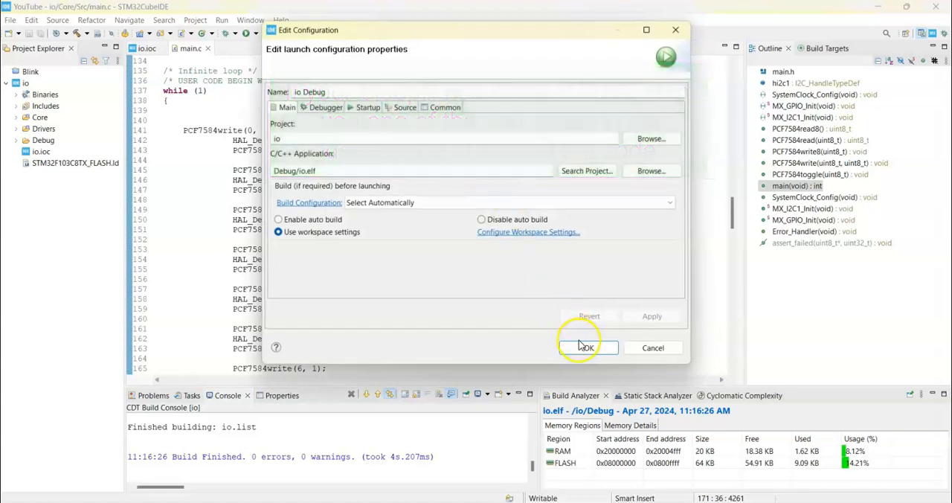
pyautogui.click(585, 348)
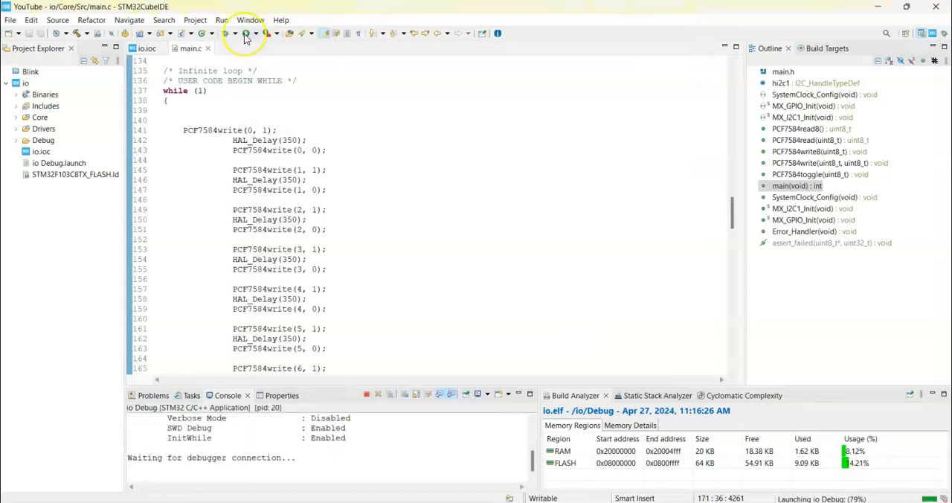